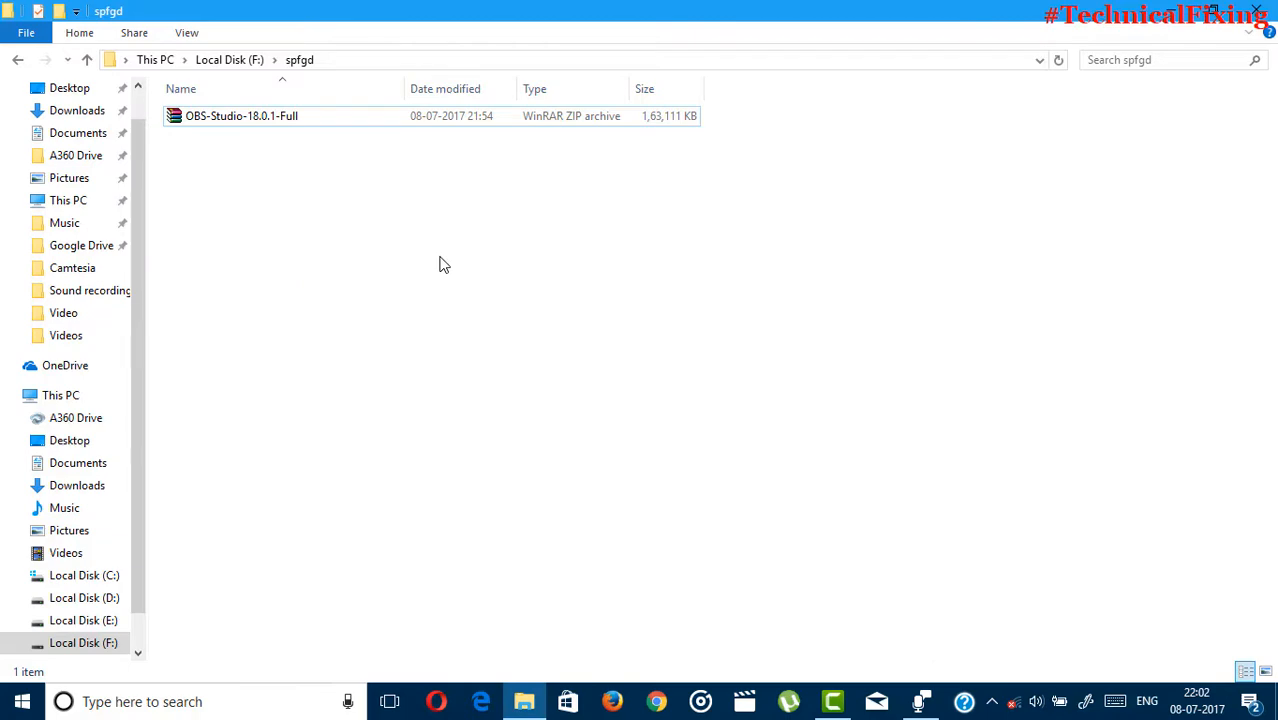
{"action": "mouse_move", "coordinate": [288, 148]}
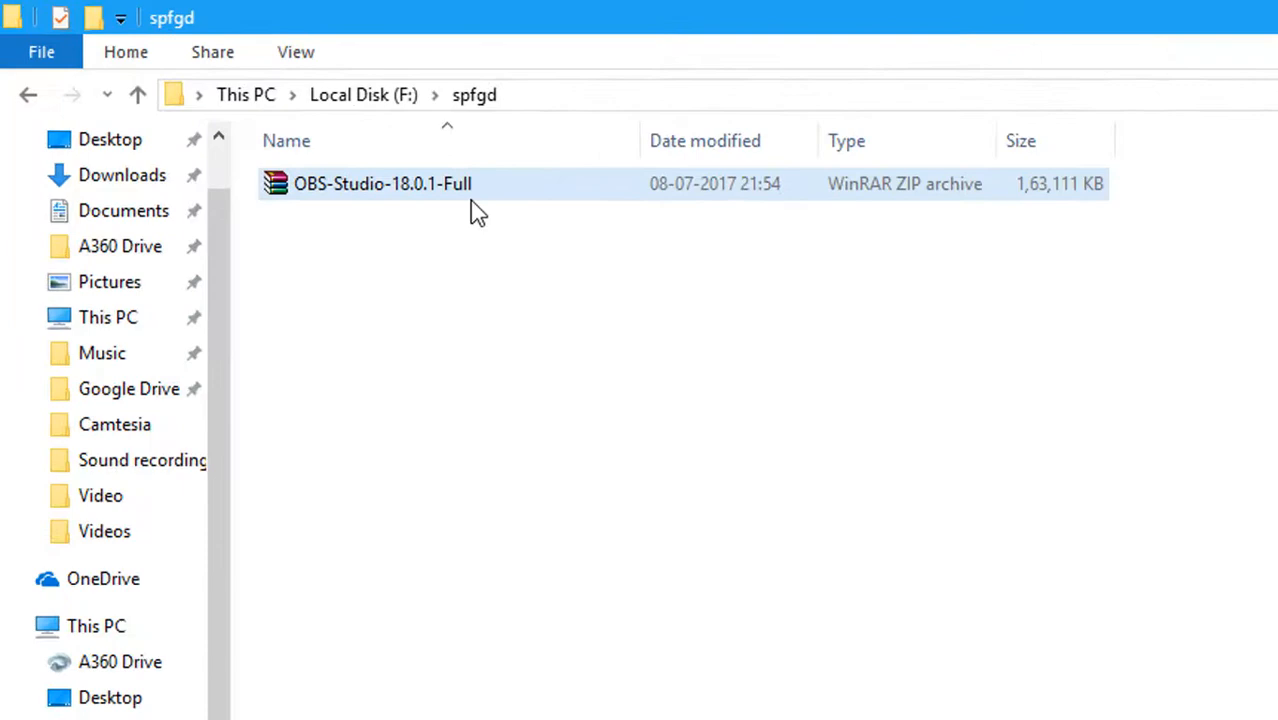
Step: Extract OBS-Studio-18.0.1-Full.zip in place via the archive's context menu
{"action": "right_click", "coordinate": [382, 184]}
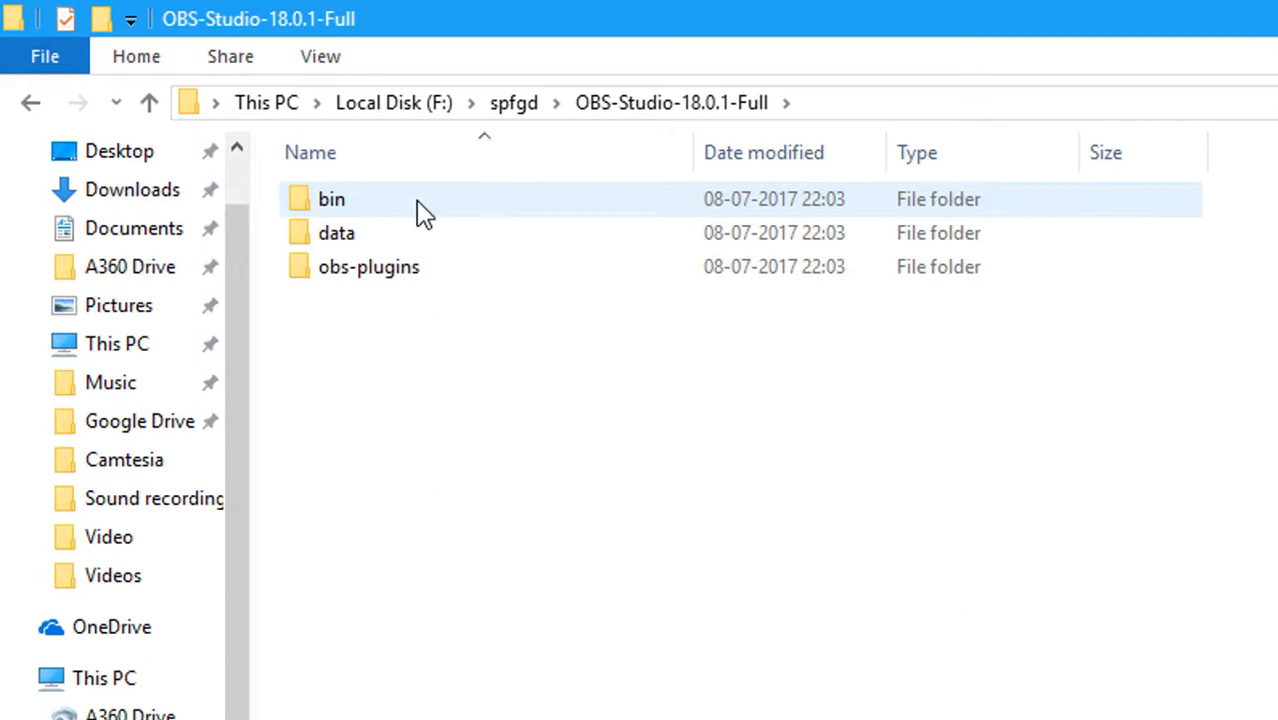
{"action": "left_click", "coordinate": [372, 336]}
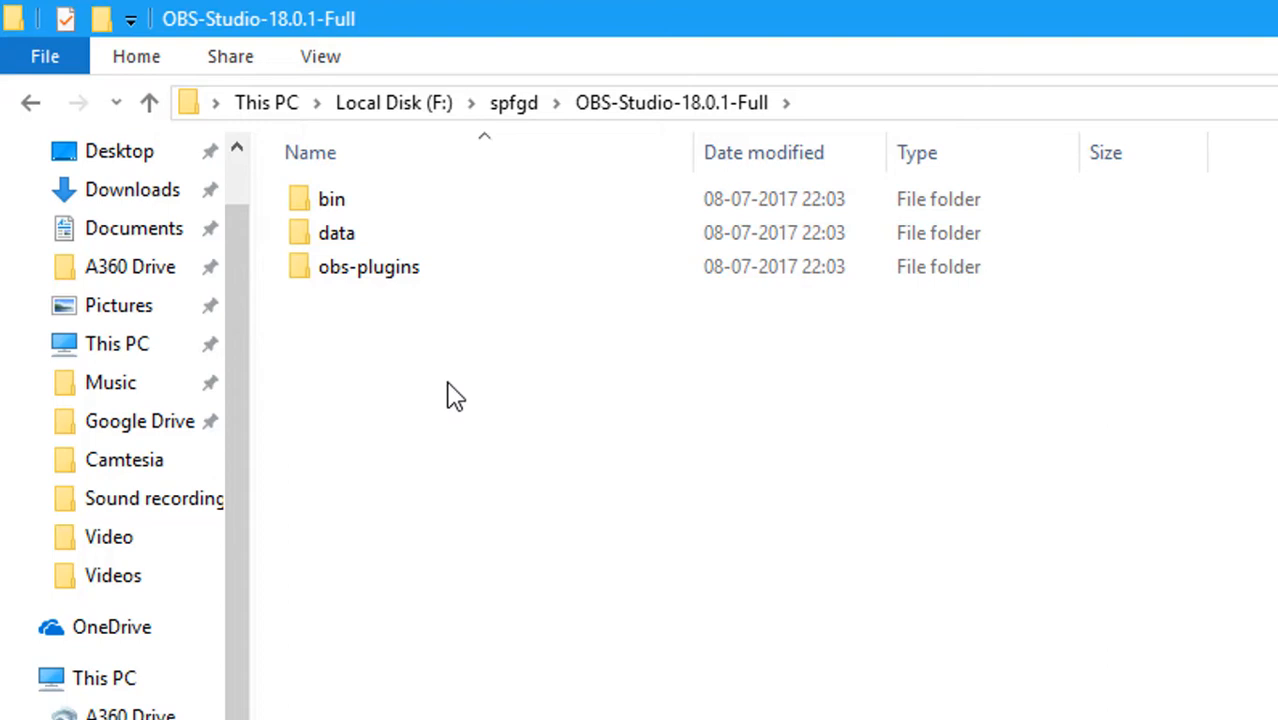
{"action": "left_click", "coordinate": [368, 268]}
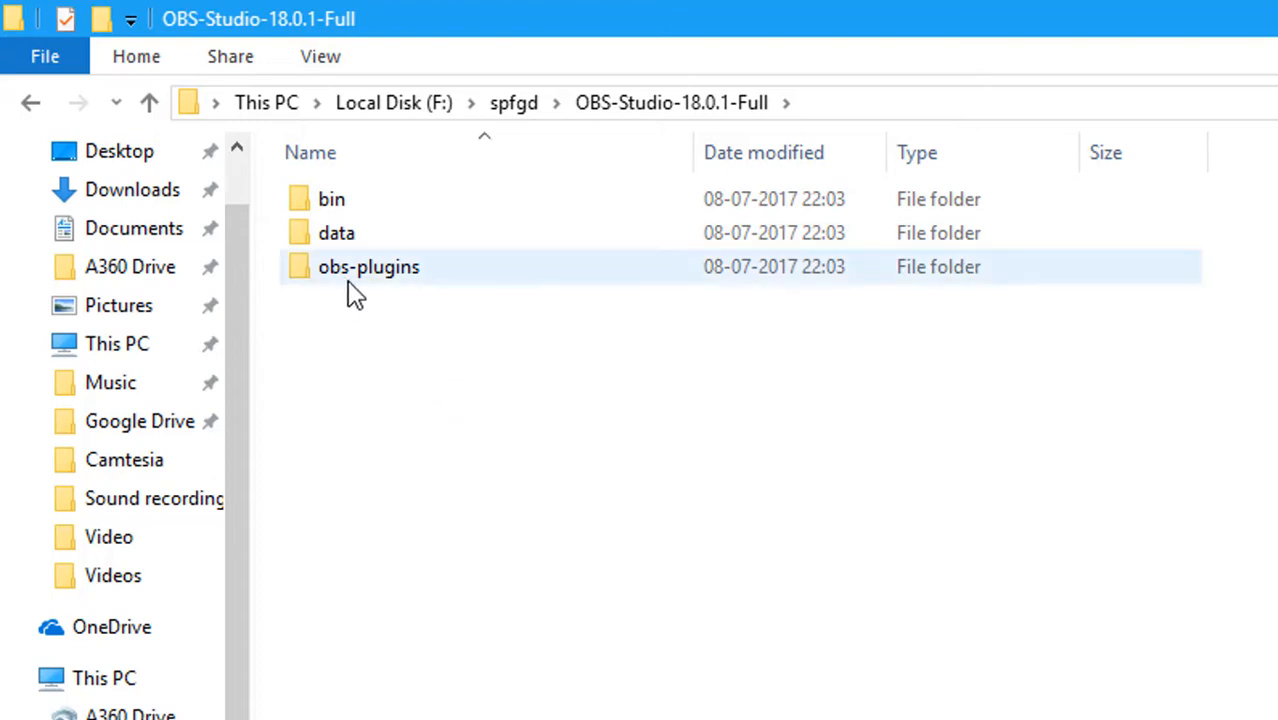
{"action": "left_click", "coordinate": [332, 200]}
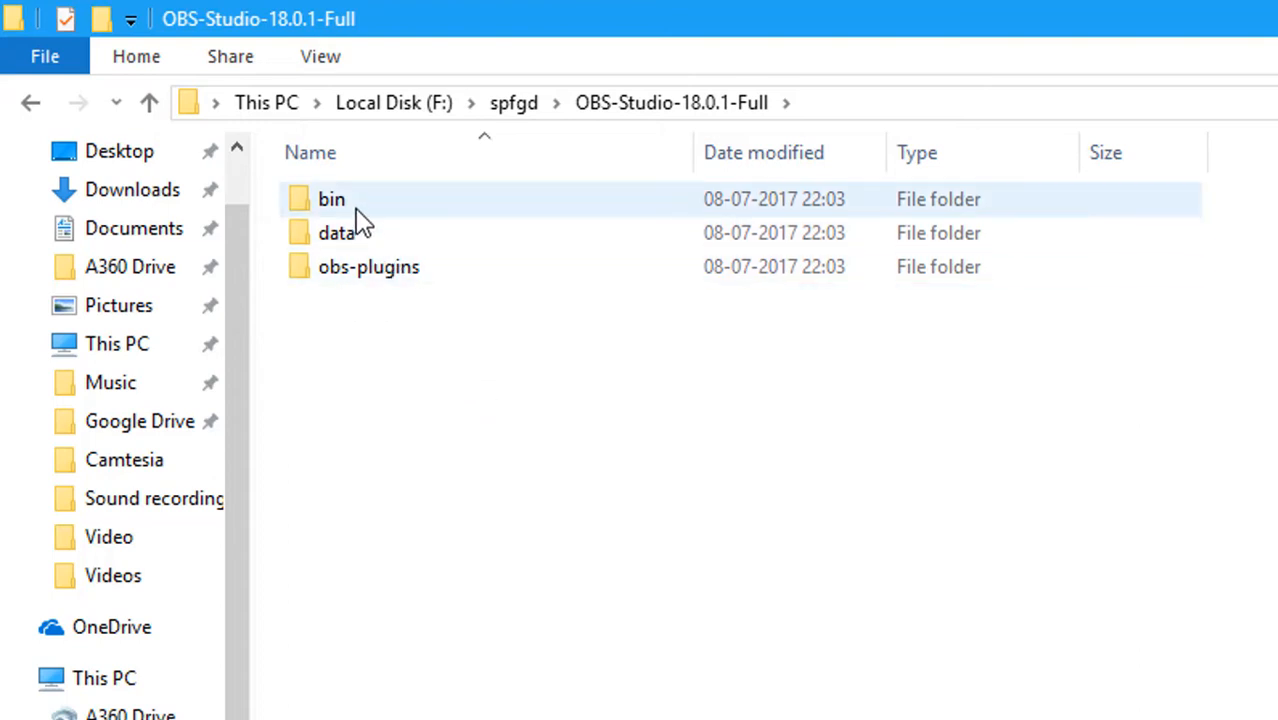
Step: Enter the bin folder of the extracted OBS package, listing 32bit and 64bit
{"action": "double_click", "coordinate": [332, 200]}
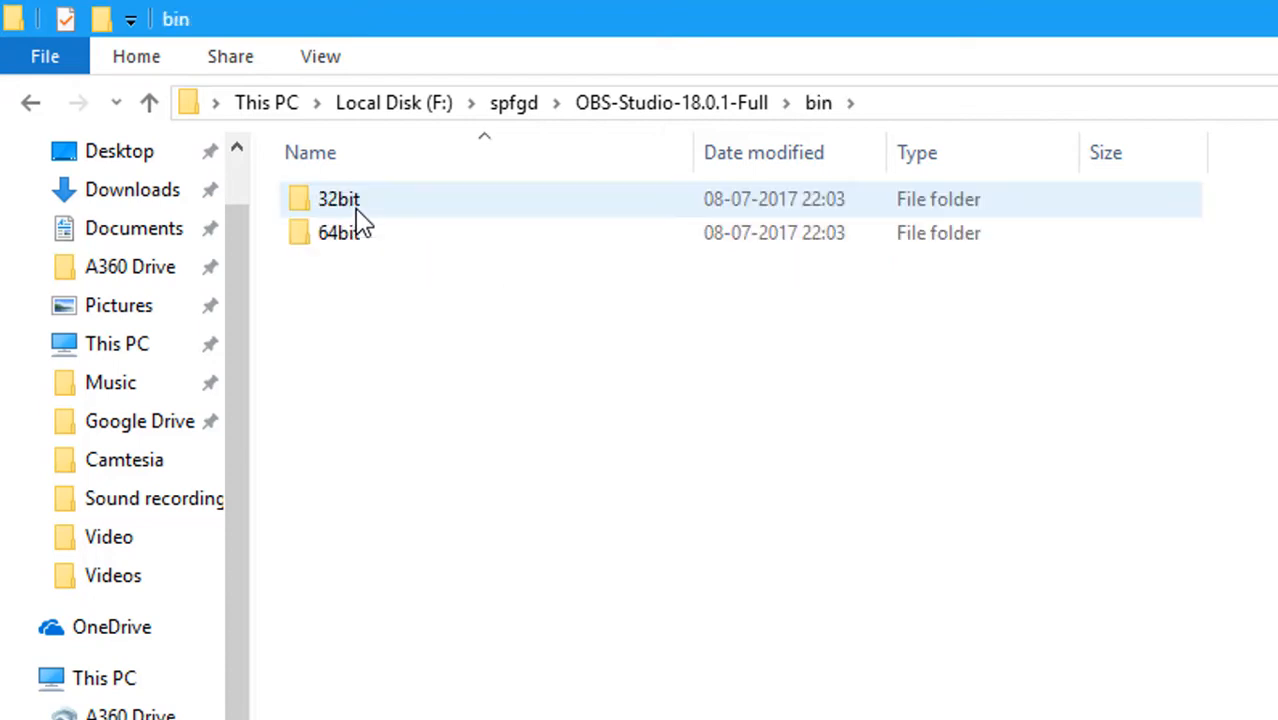
{"action": "left_click", "coordinate": [434, 298]}
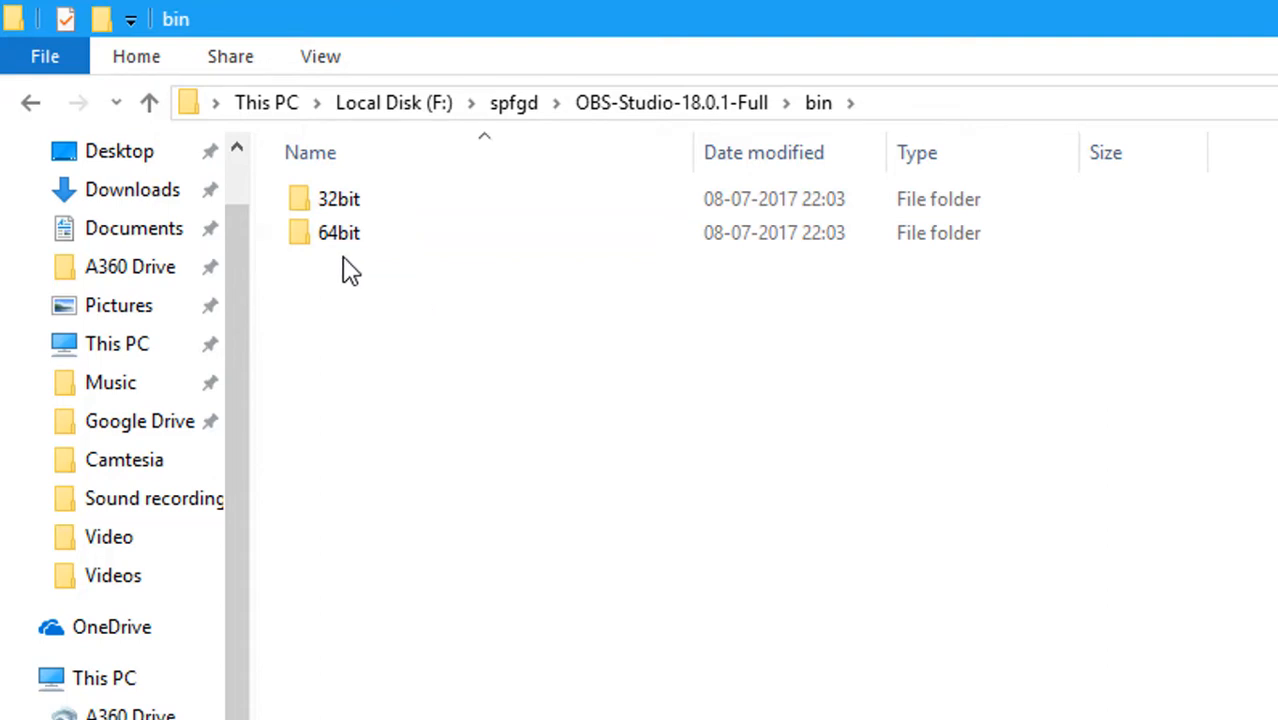
{"action": "mouse_move", "coordinate": [374, 378]}
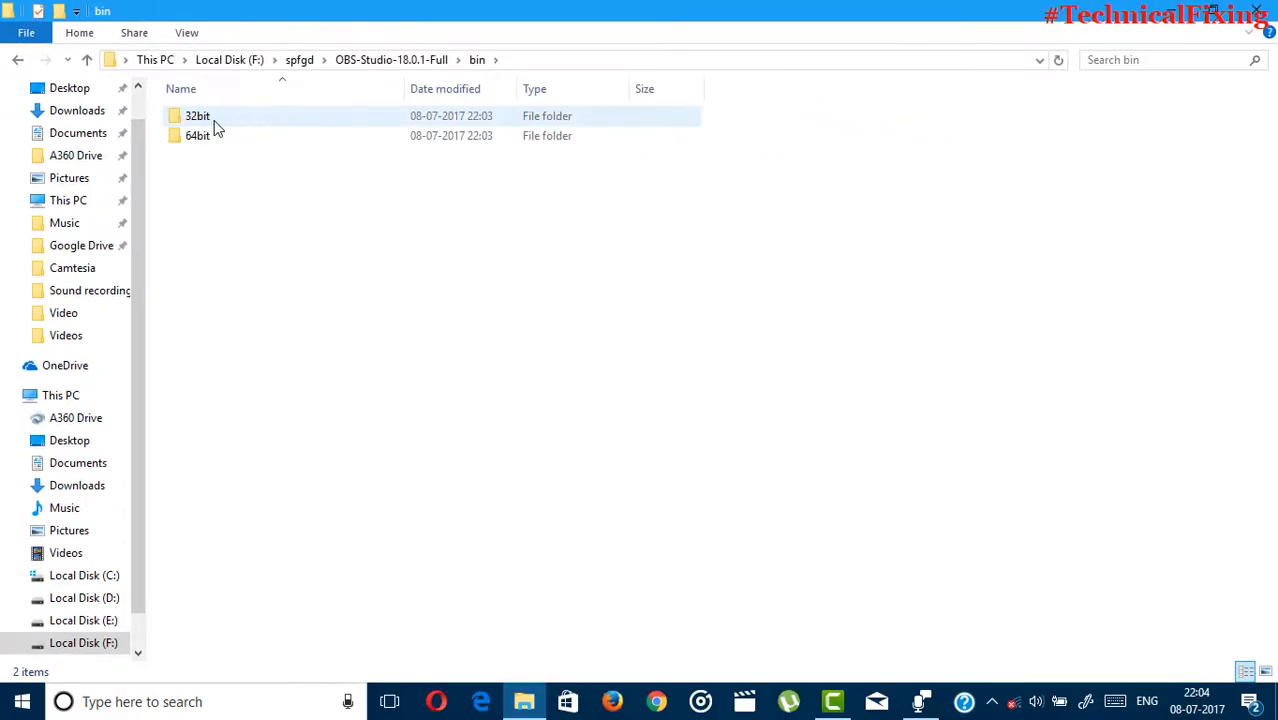
Step: Enter the 64bit folder, run obs64.exe and bring the OBS Studio 18.0.1 window forward
{"action": "double_click", "coordinate": [198, 136]}
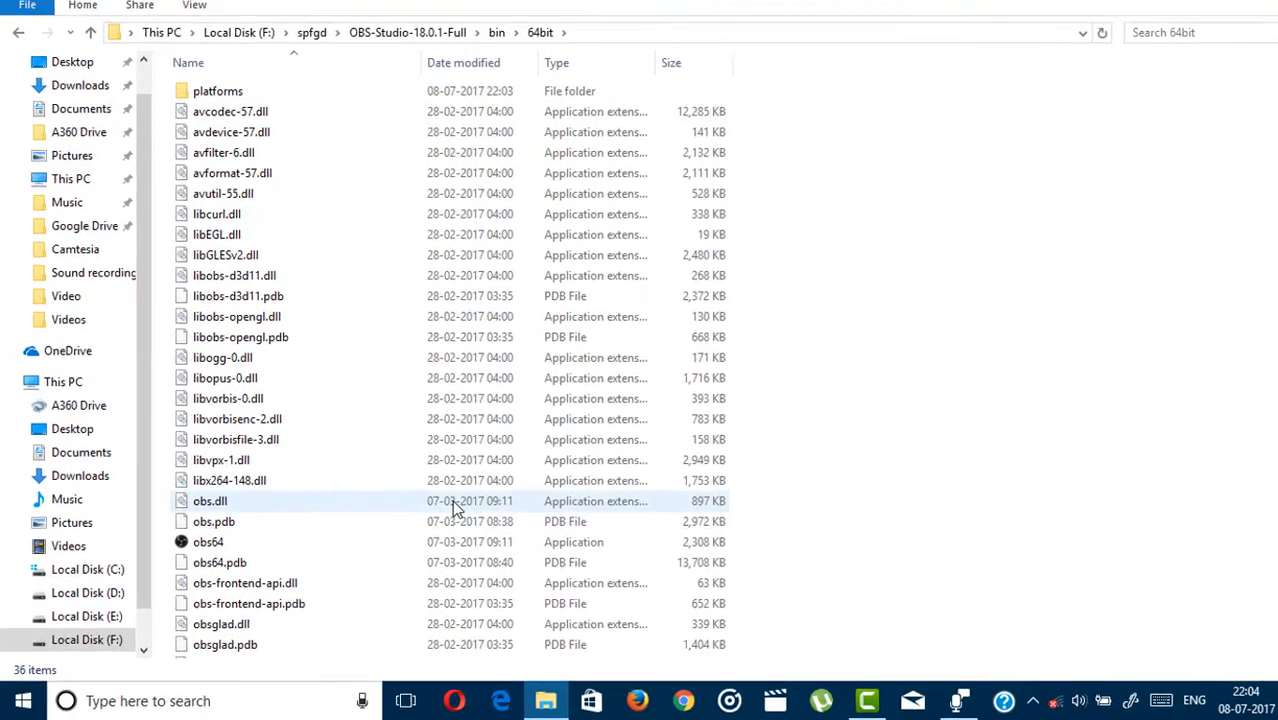
{"action": "scroll", "scroll_direction": "down", "scroll_amount": 3}
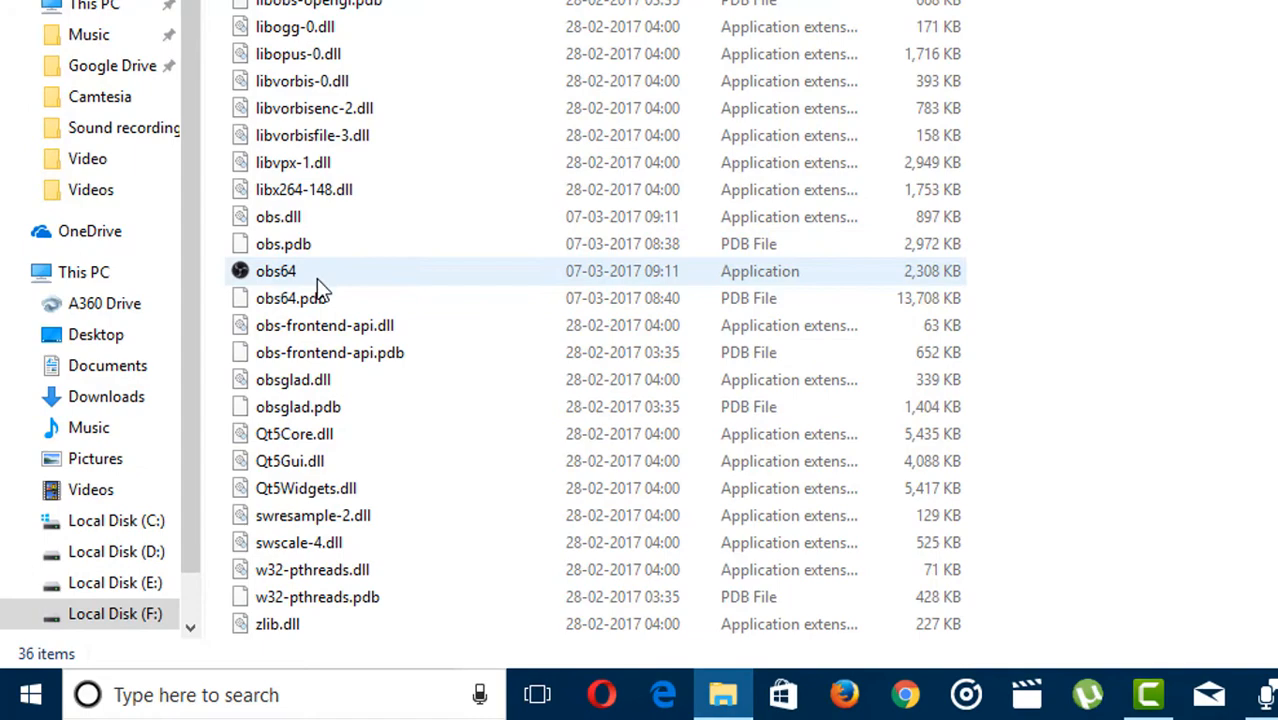
{"action": "left_click", "coordinate": [290, 272]}
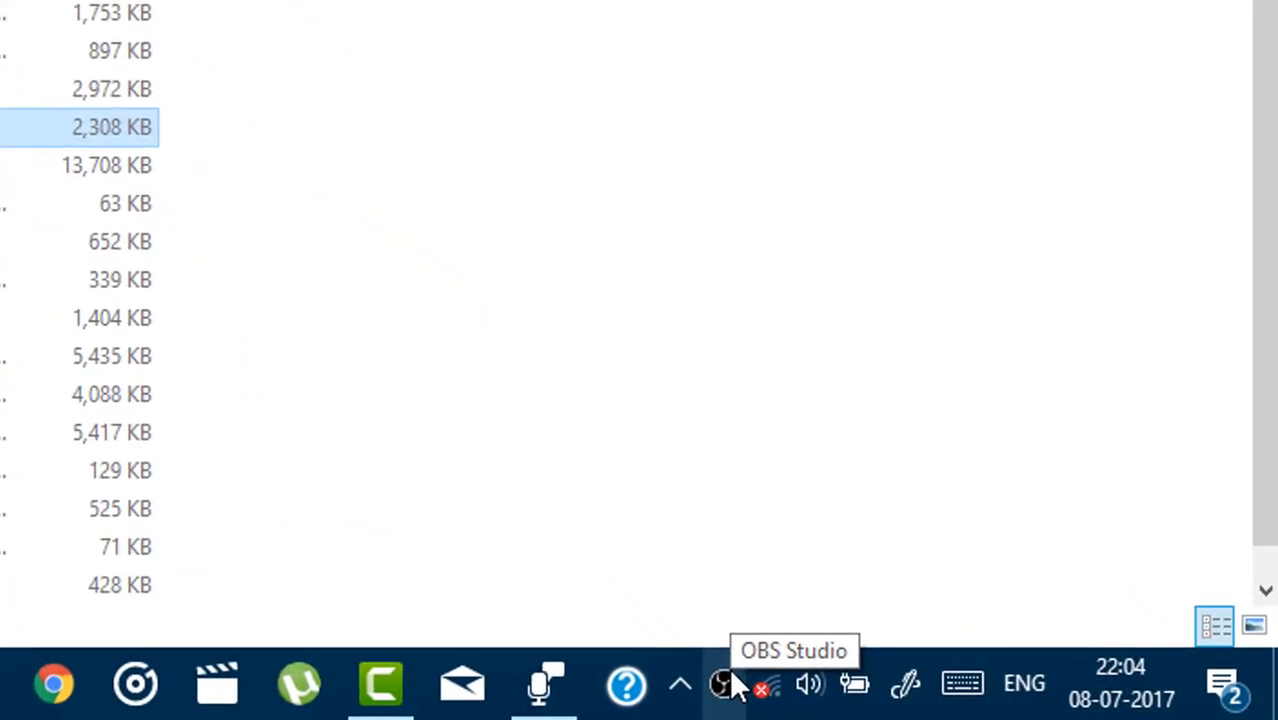
{"action": "left_click", "coordinate": [720, 684]}
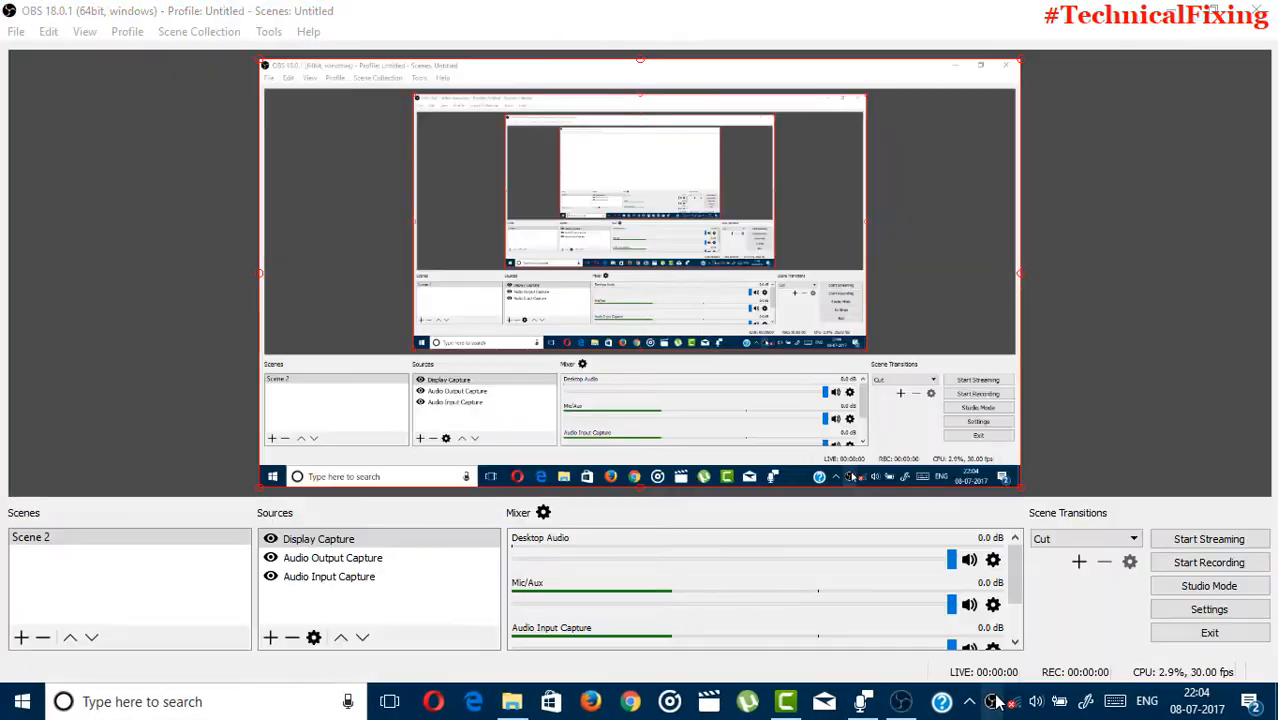